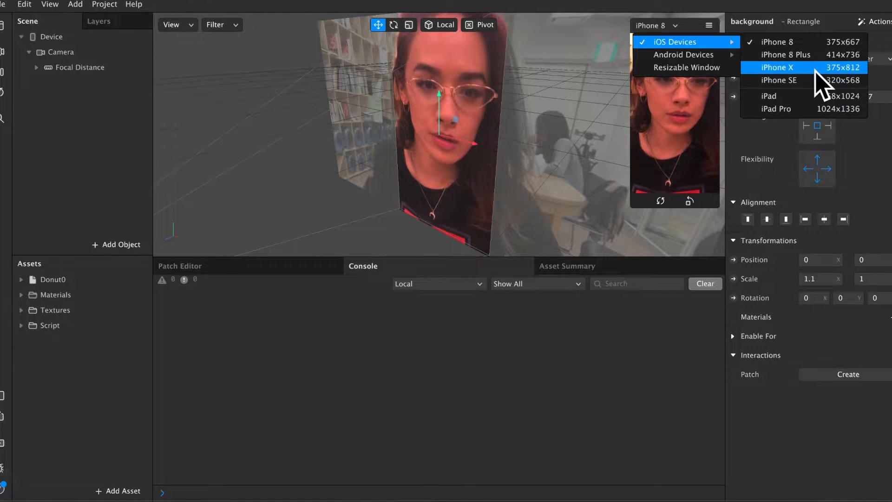
Step: Preview the filter at iPad Pro size, then return the simulator to iPhone 8
click(775, 67)
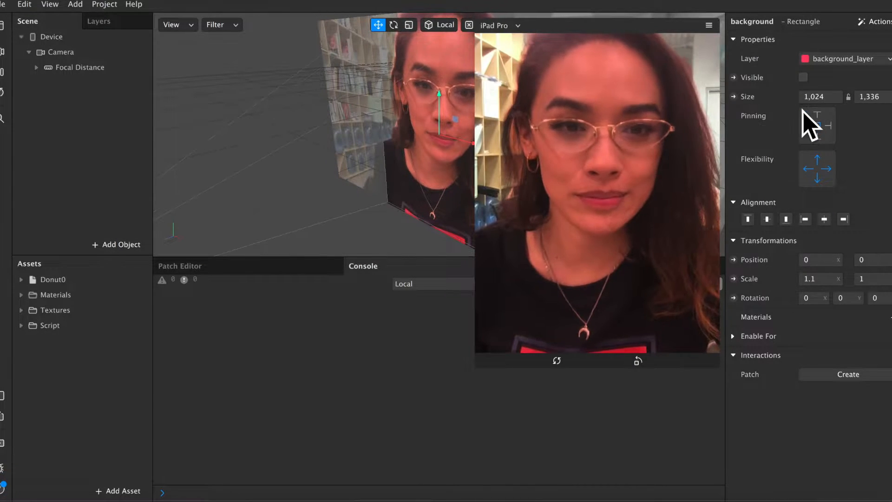
click(498, 25)
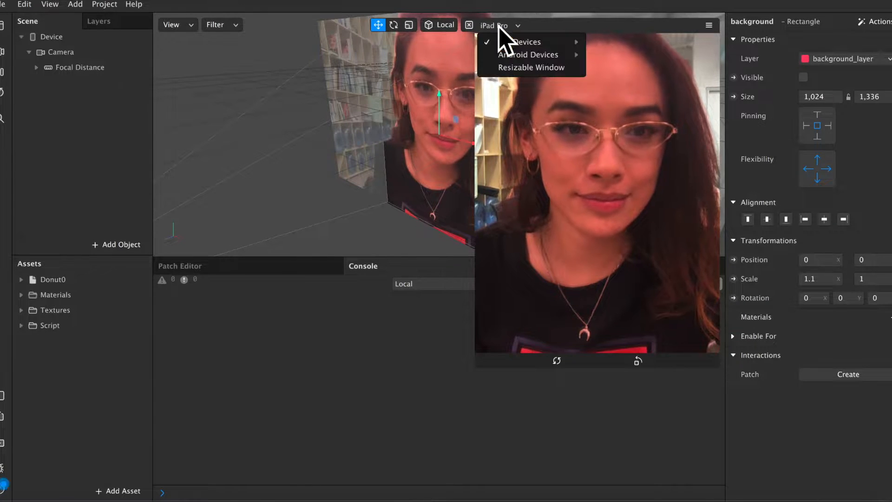
click(529, 42)
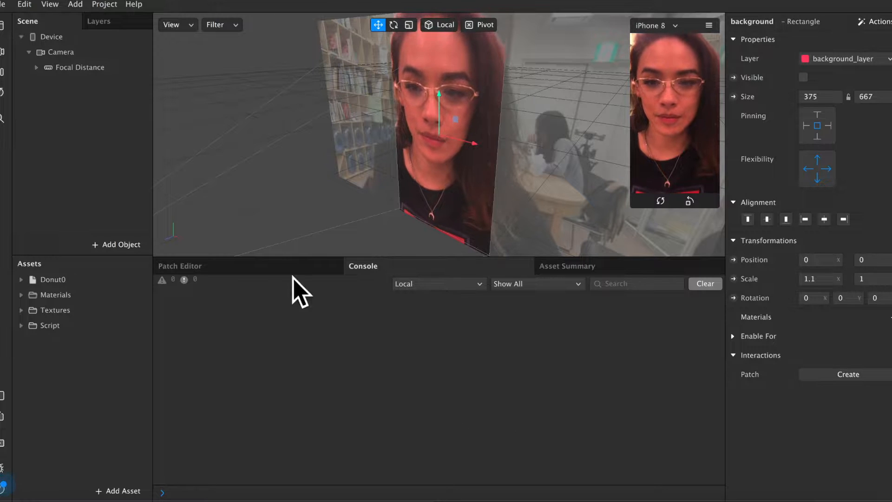
mouse_move(262, 68)
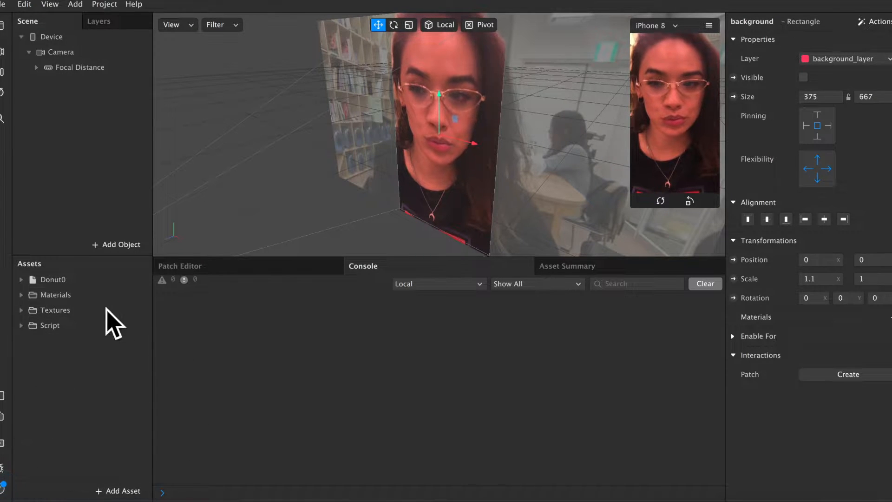
Step: Expand the Materials, Textures and Script asset folders and the Focal Distance hierarchy
click(53, 279)
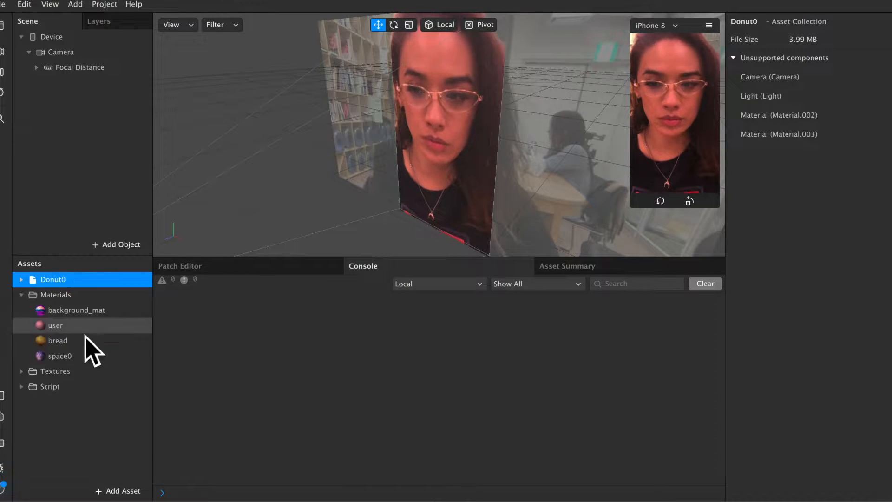
click(21, 371)
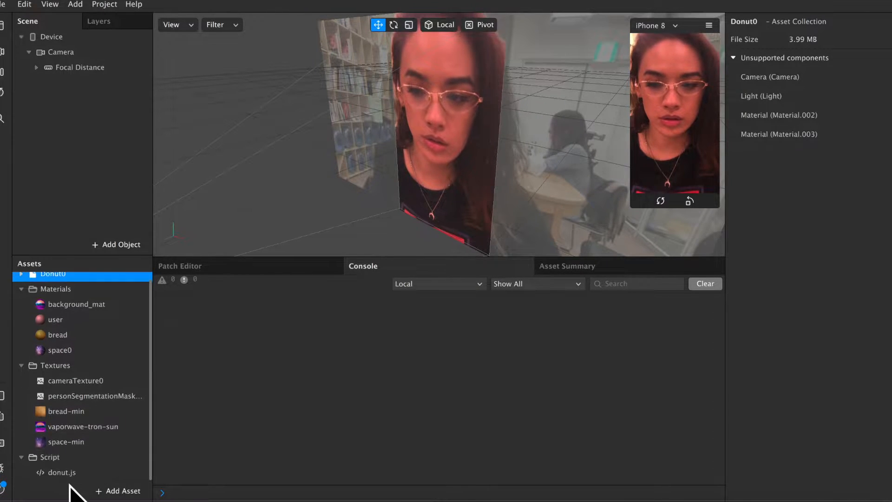
click(76, 311)
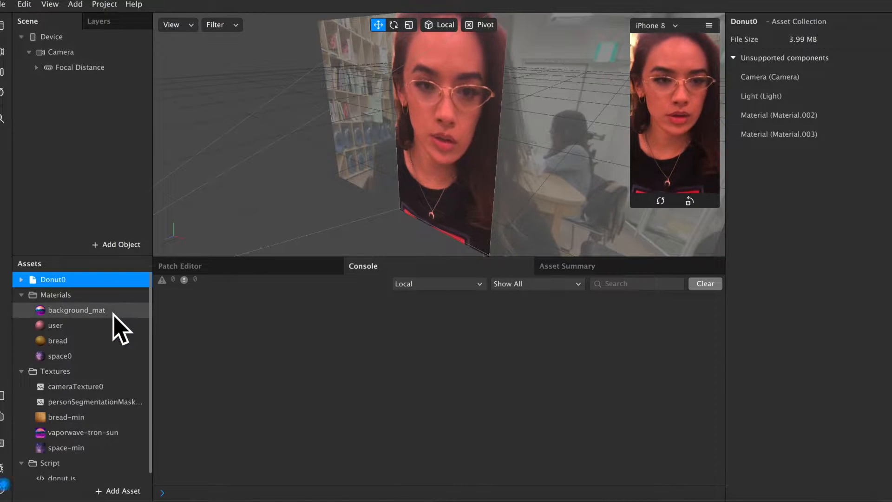
click(72, 387)
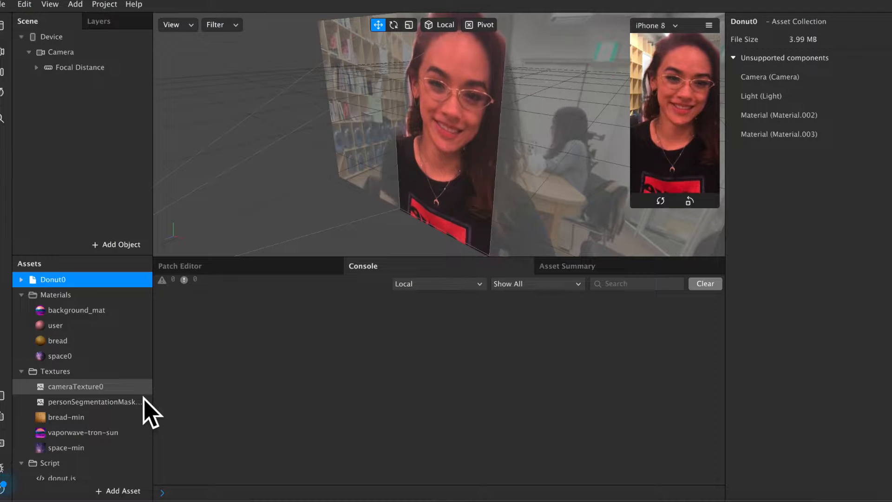
click(80, 67)
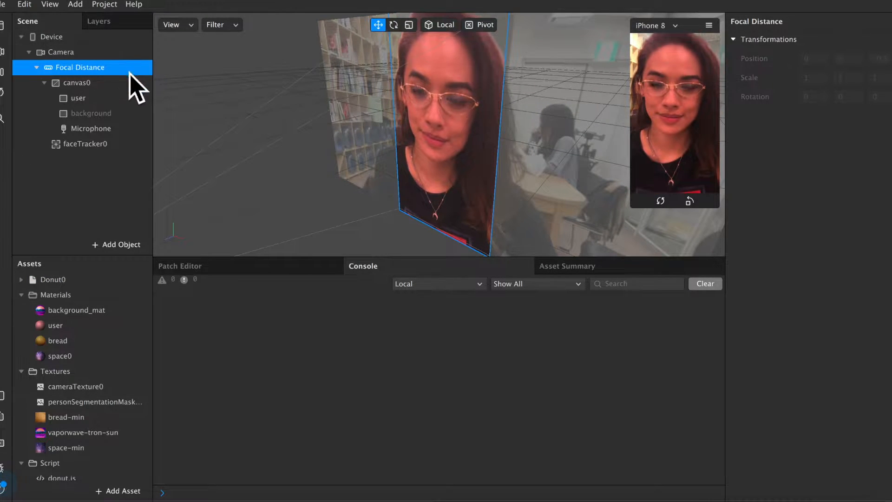
Step: Add an Ambient Light and a Directional Light under Focal Distance via Add Object > Lights
click(92, 114)
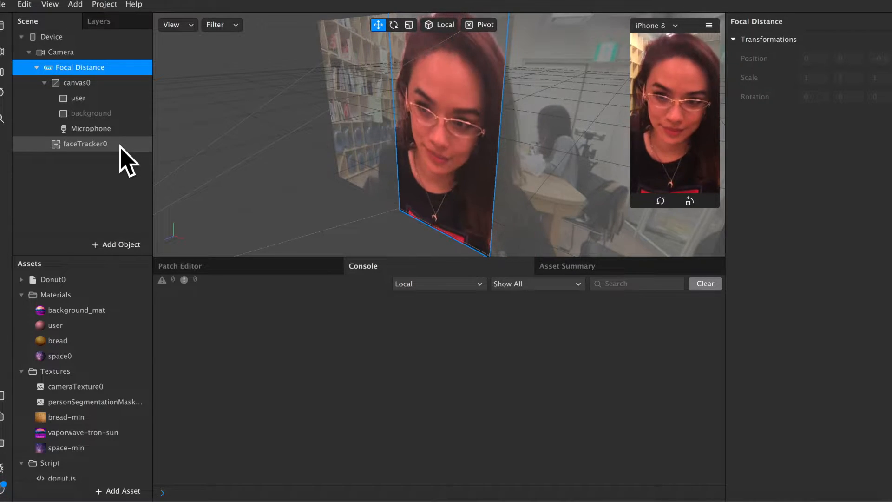
click(117, 244)
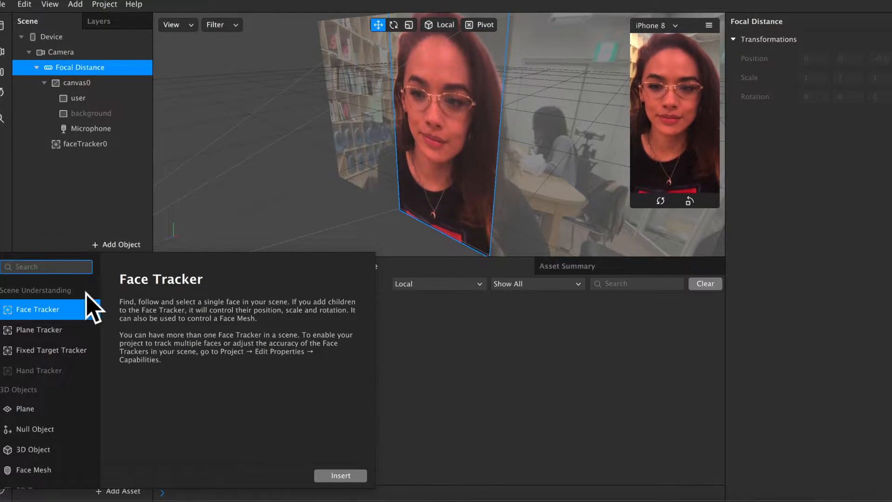
scroll(down, 3)
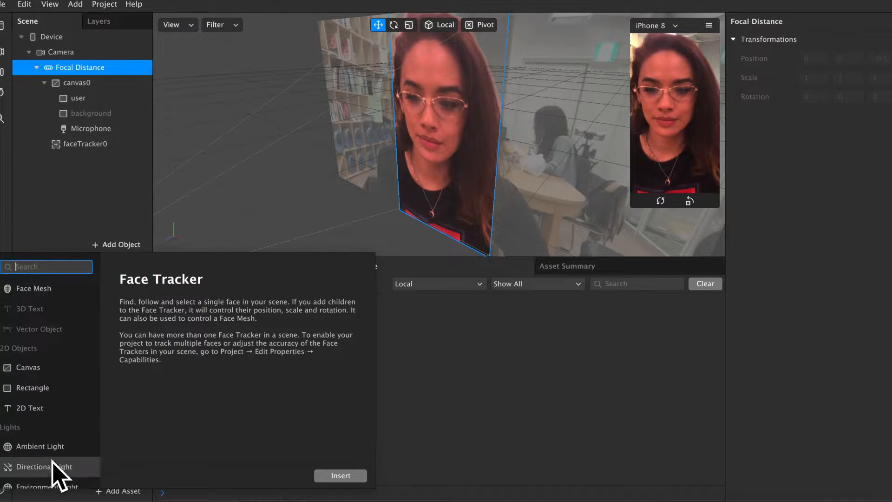
scroll(down, 3)
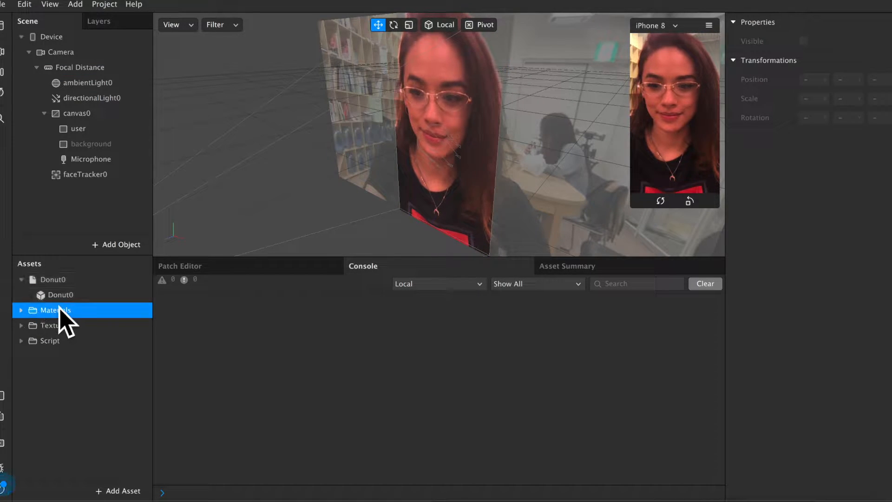
Step: Attach Donut0 to faceTracker0 and tilt and lower it so it lies flat below the chin
click(60, 295)
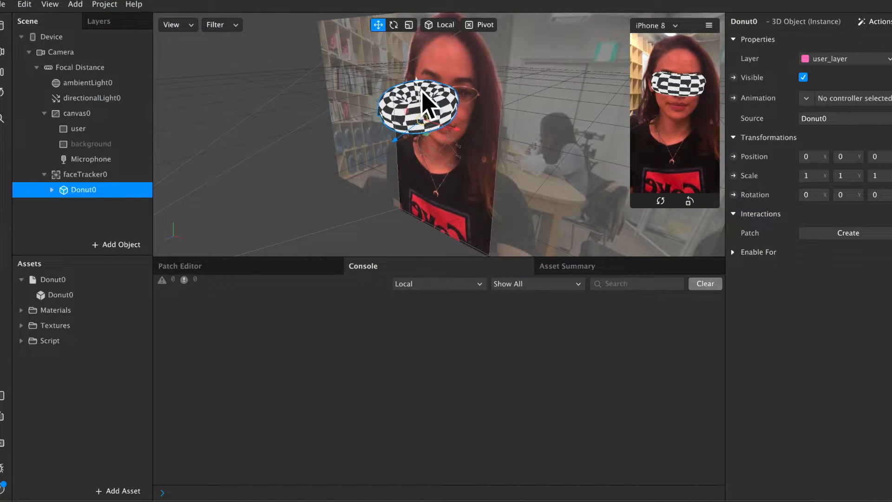
drag(418, 105, 430, 174)
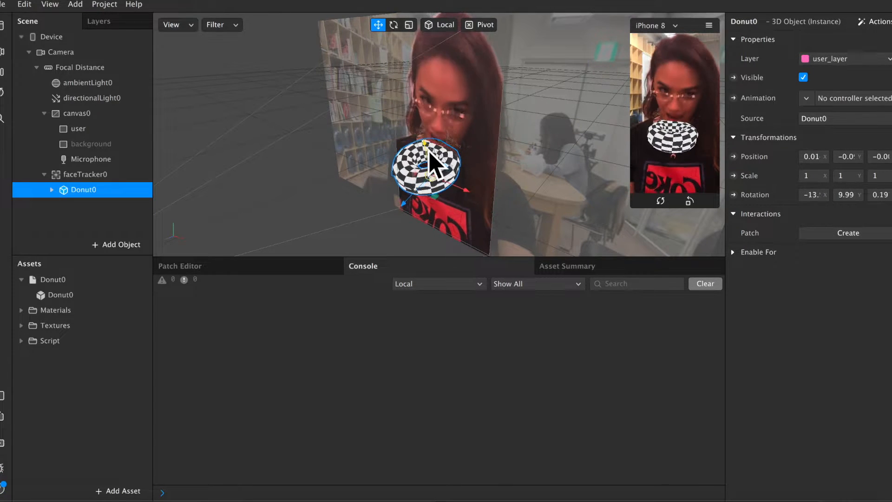
drag(425, 165, 424, 202)
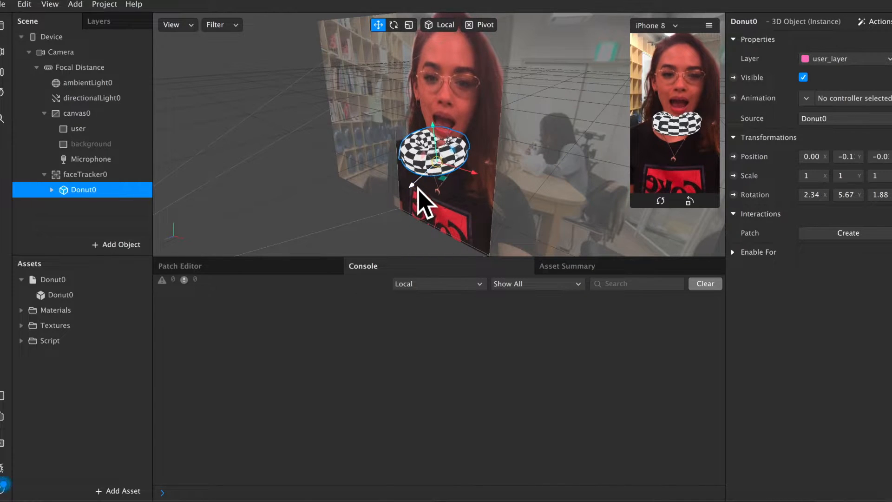
drag(432, 154, 410, 171)
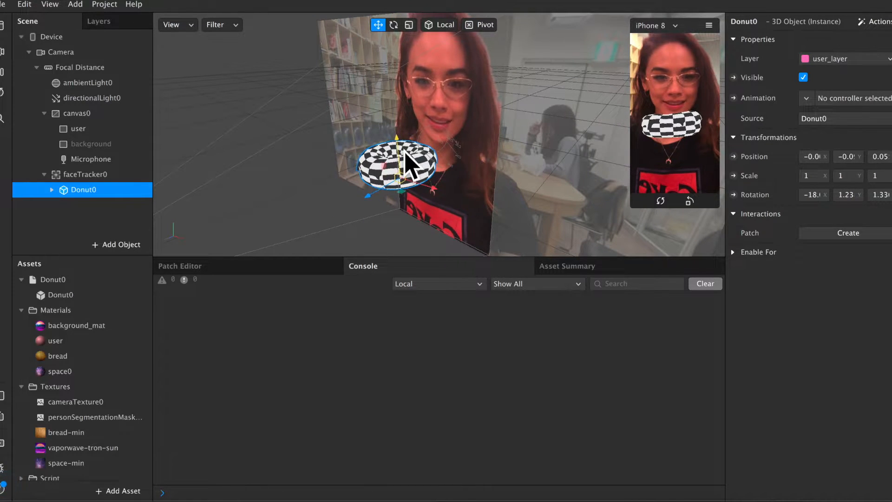
Step: Review the bread material and bread-min texture, then apply bread to the Donut0 mesh
click(58, 356)
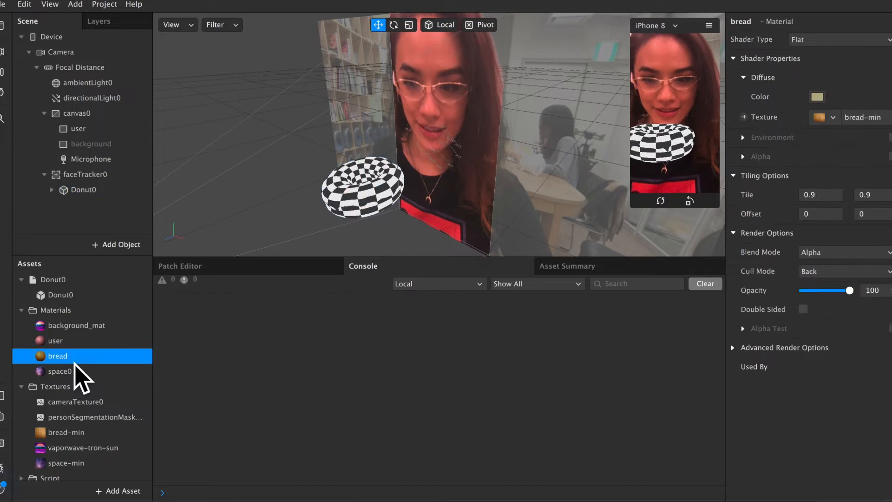
click(66, 432)
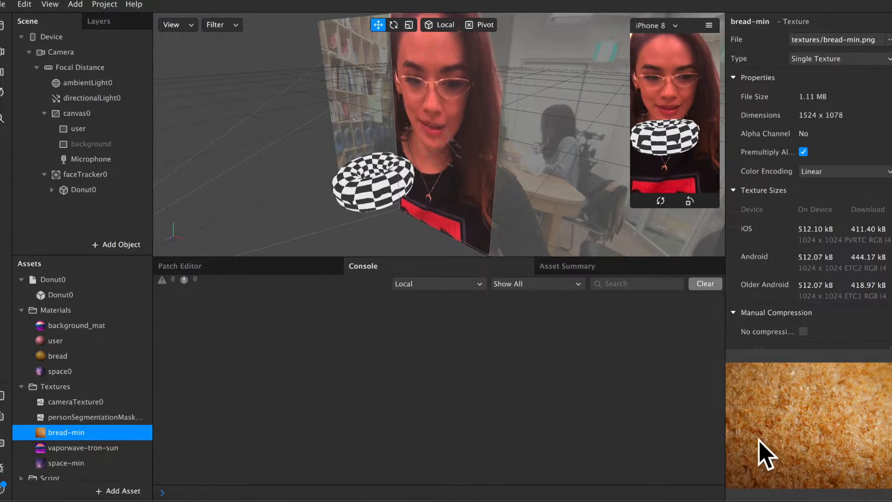
click(56, 356)
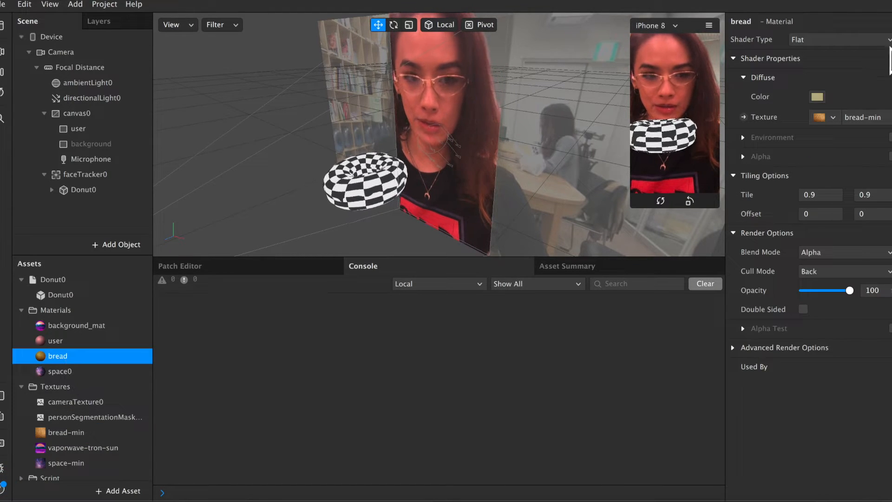
click(82, 190)
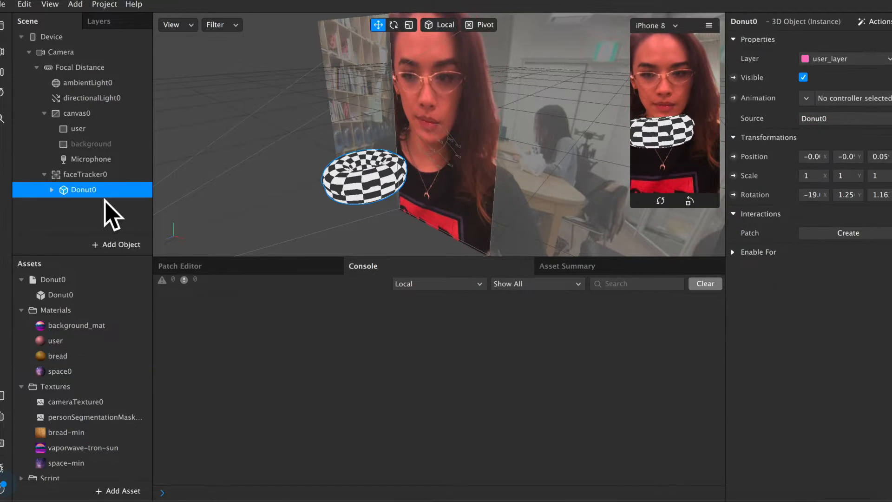
click(769, 215)
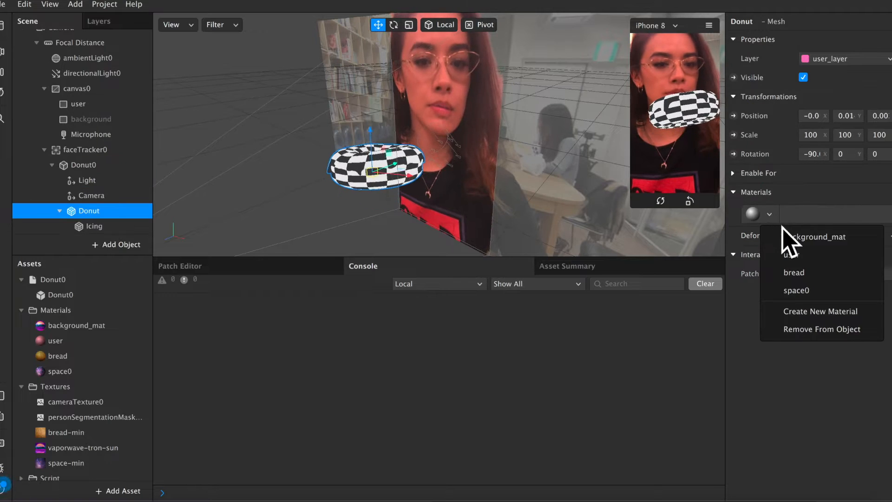
click(795, 273)
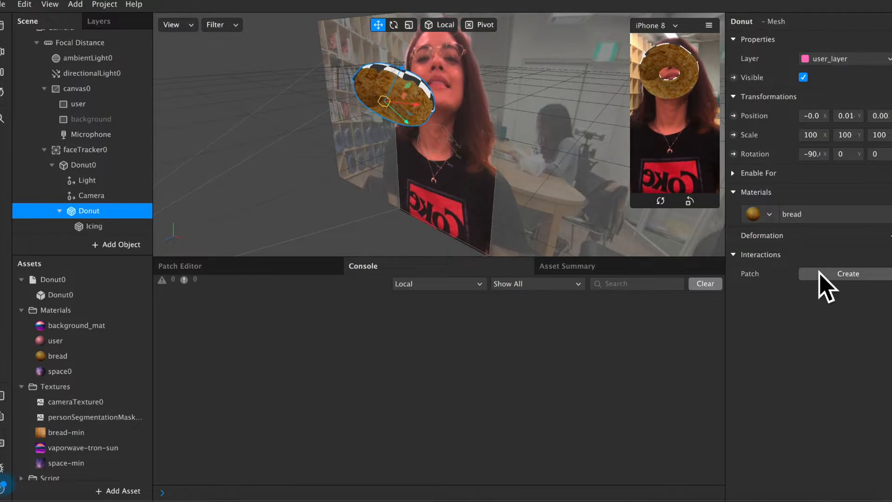
Step: Assign the space0 material to the Icing mesh's empty material slots
click(94, 226)
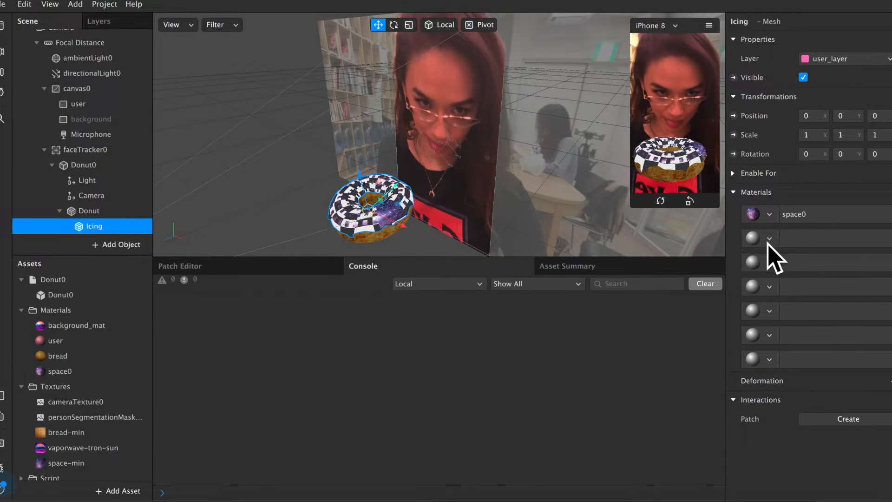
click(770, 238)
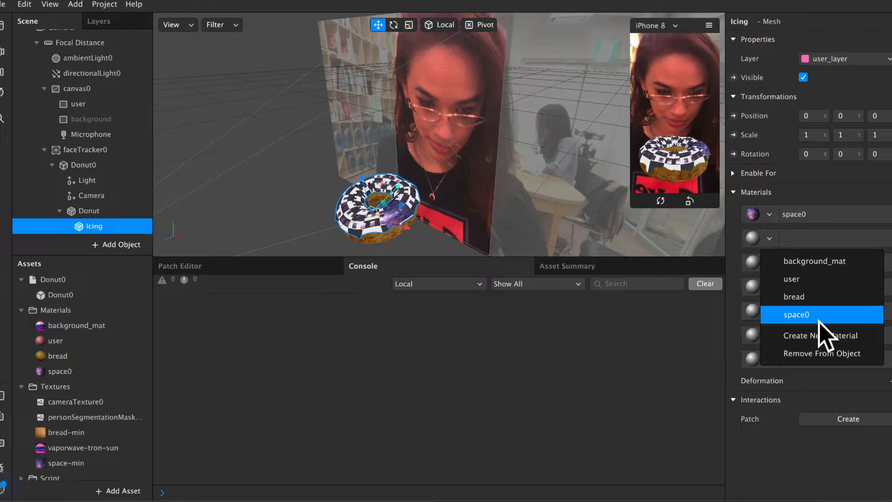
click(799, 314)
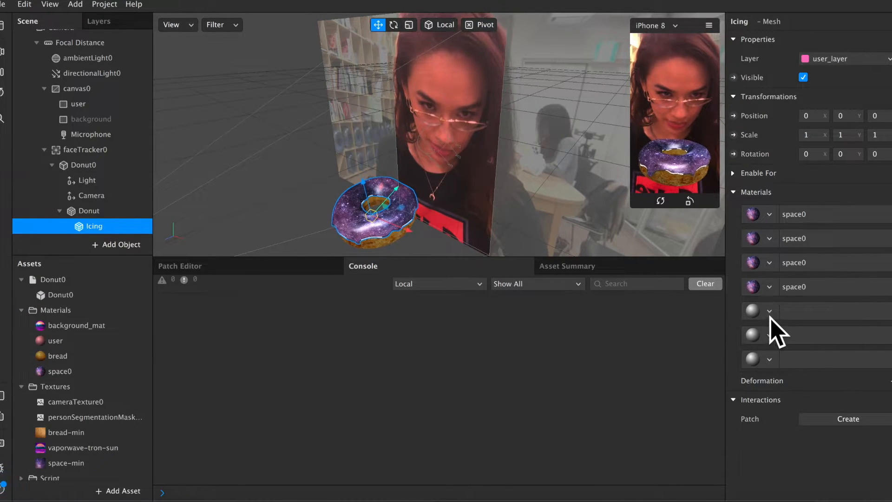
click(770, 335)
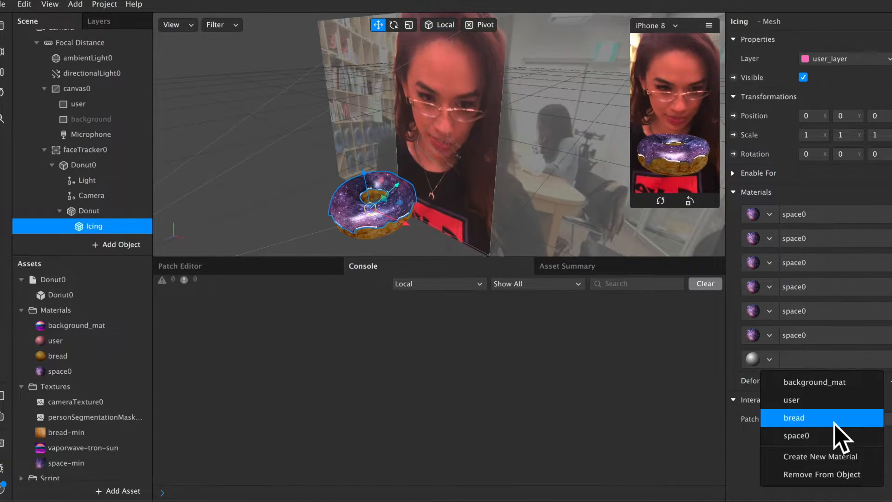
click(794, 417)
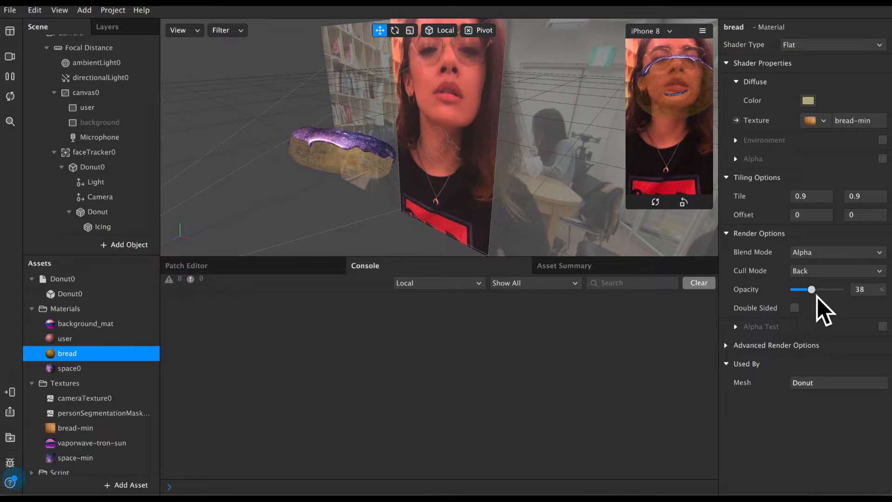
Step: Raise bread's opacity to 100, try Standard shading, return to Flat and check the colour tint
drag(813, 289, 840, 289)
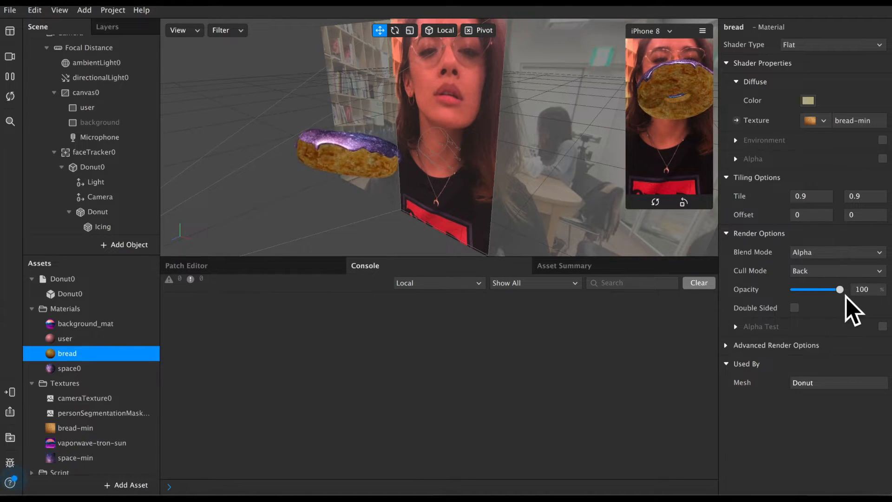
click(831, 45)
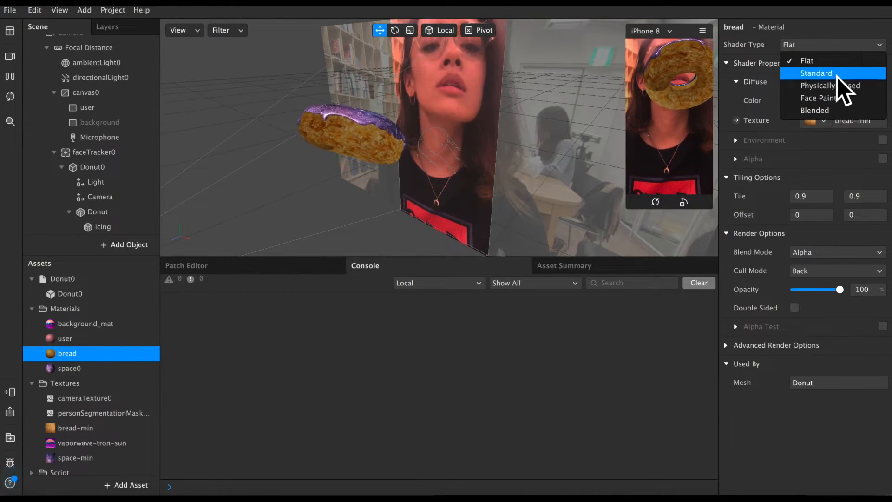
click(816, 73)
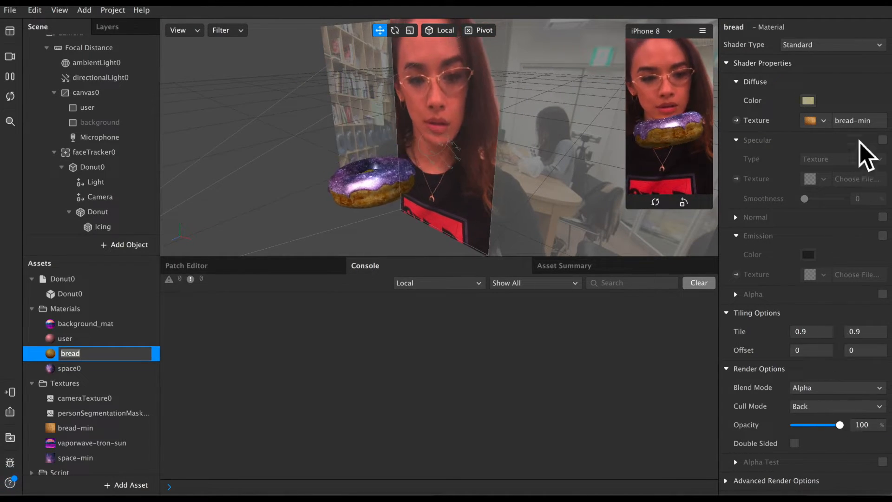
click(831, 45)
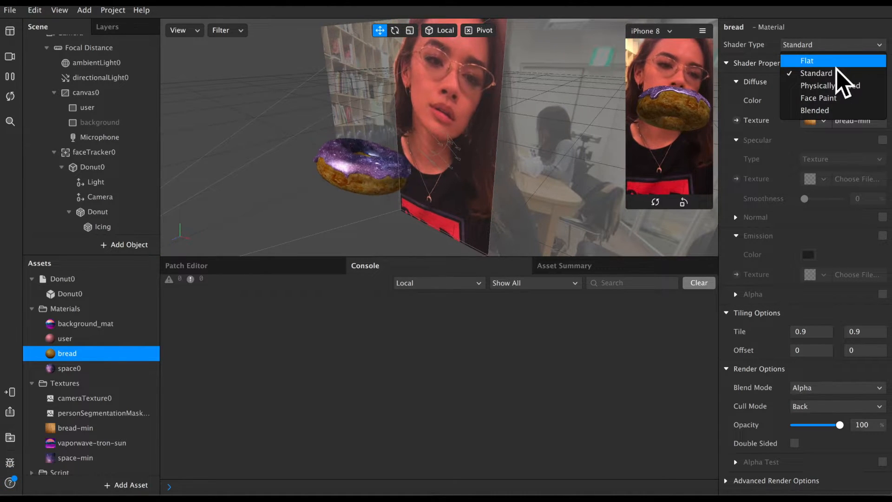
click(807, 60)
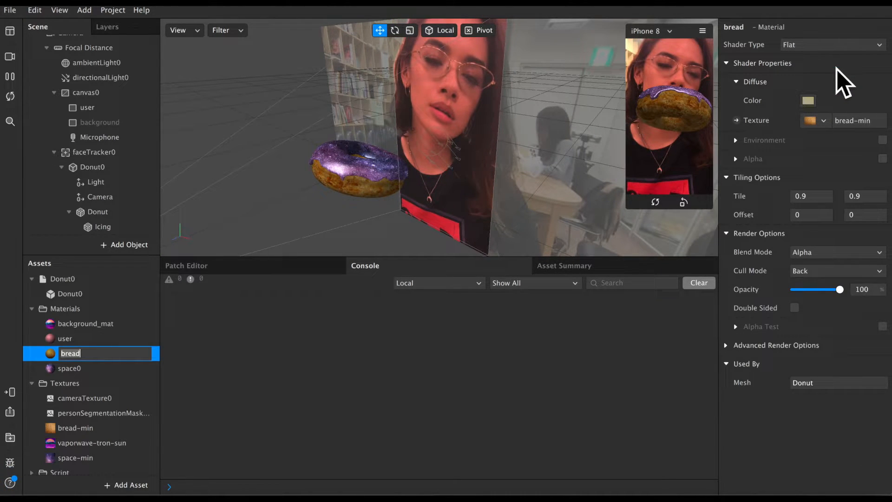
click(808, 100)
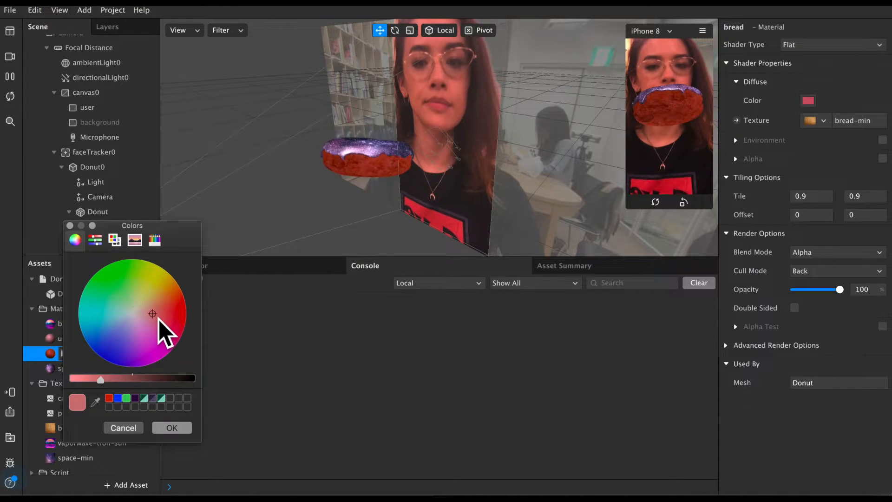
click(141, 289)
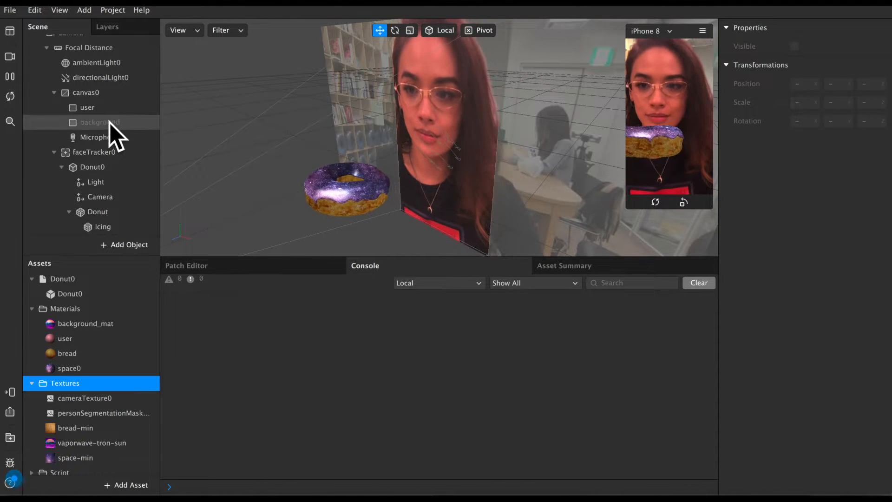
Step: Give the background rectangle the background_mat material and make it visible behind the user
click(99, 122)
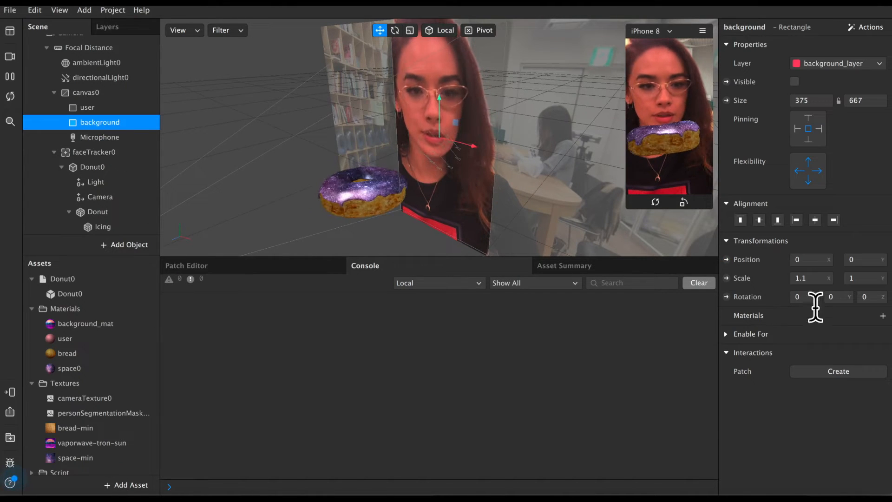
click(884, 315)
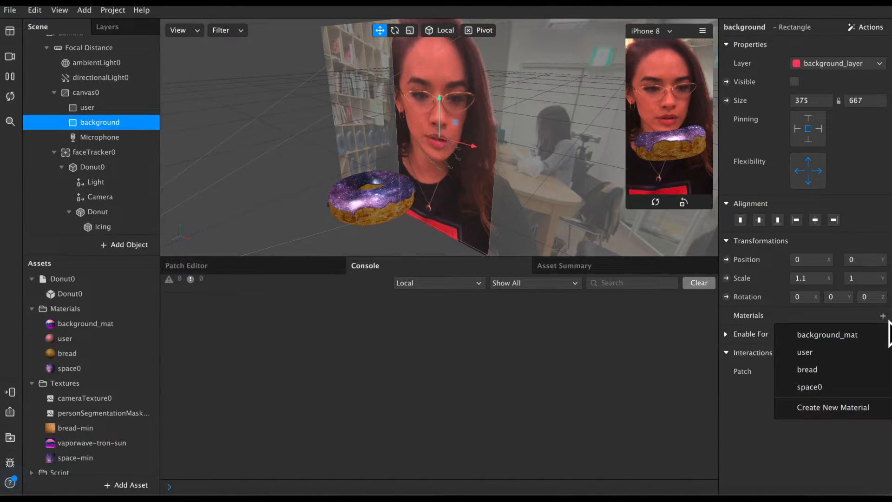
click(827, 334)
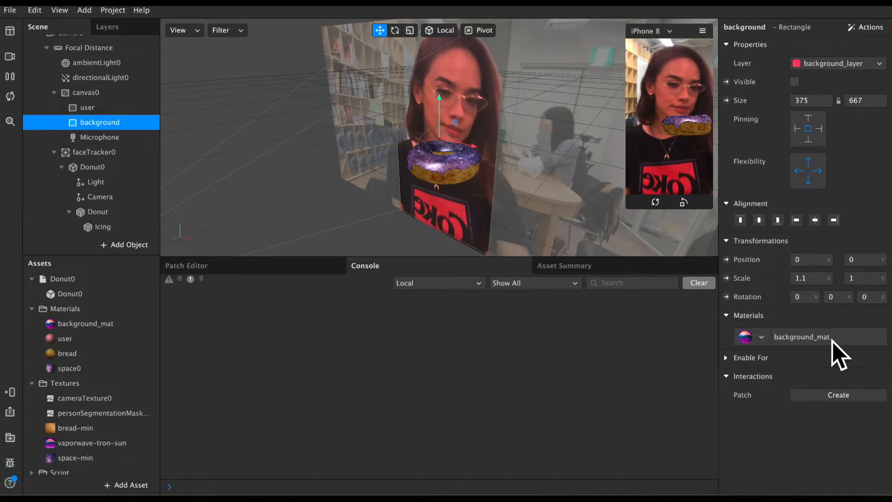
click(795, 82)
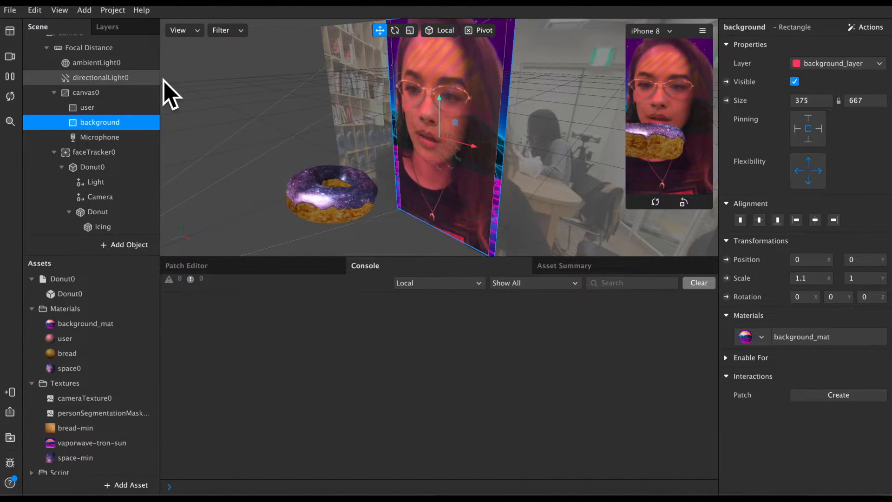
click(87, 106)
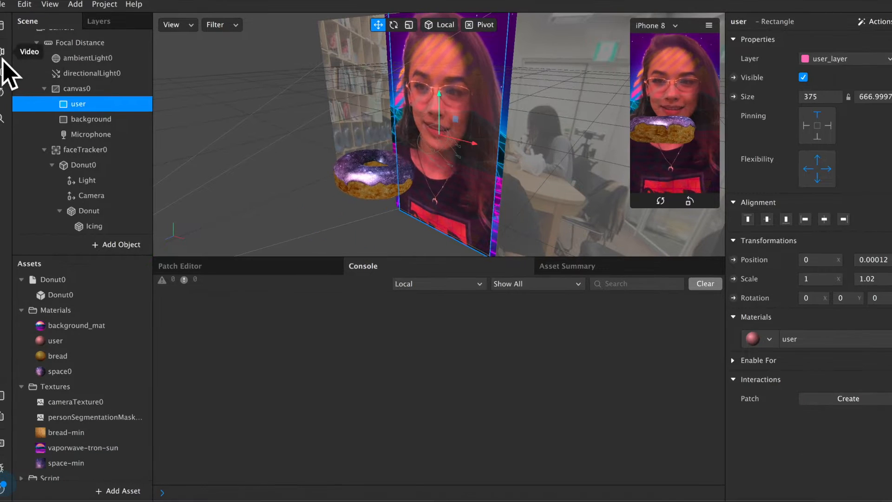
Step: Preview the filter on two Real-Time Simulation sample faces instead of the live camera
click(29, 52)
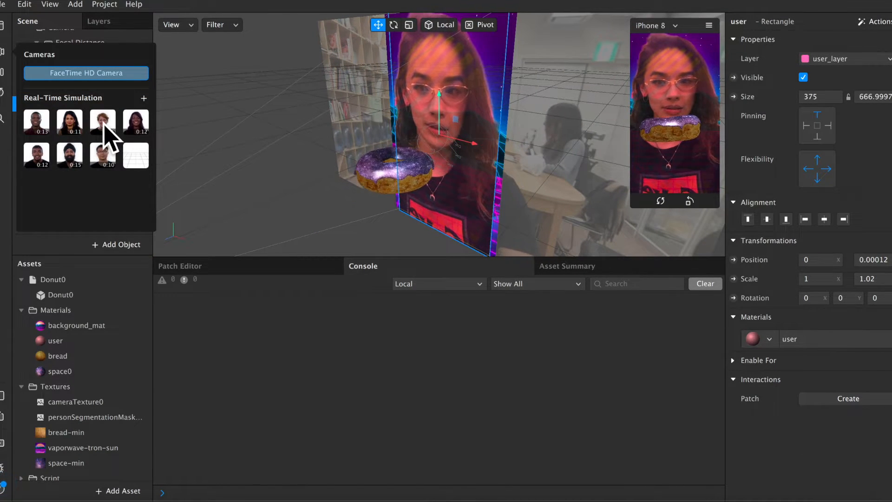
click(102, 121)
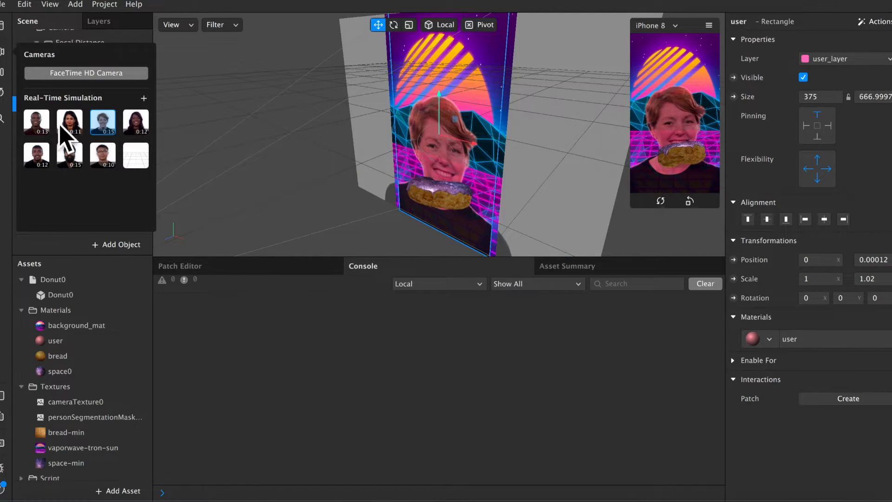
click(69, 121)
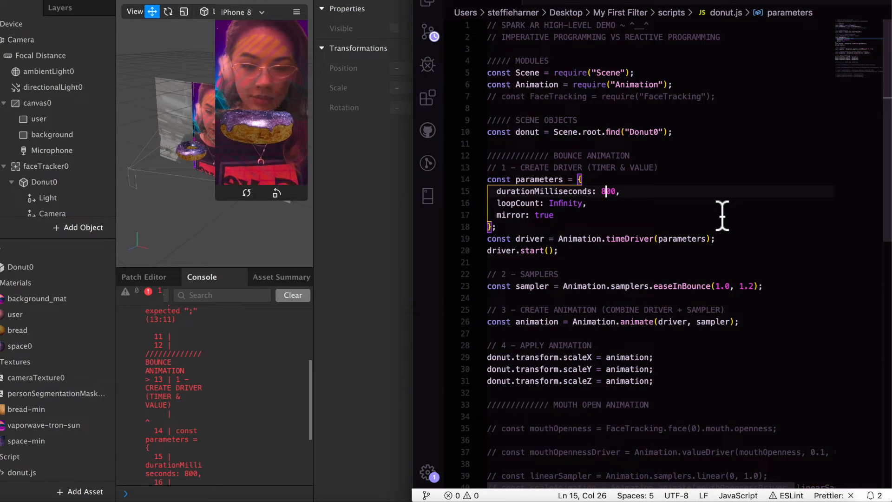
Step: Change the bounce animation's durationMilliseconds from 800 to 500 in donut.js
text(500)
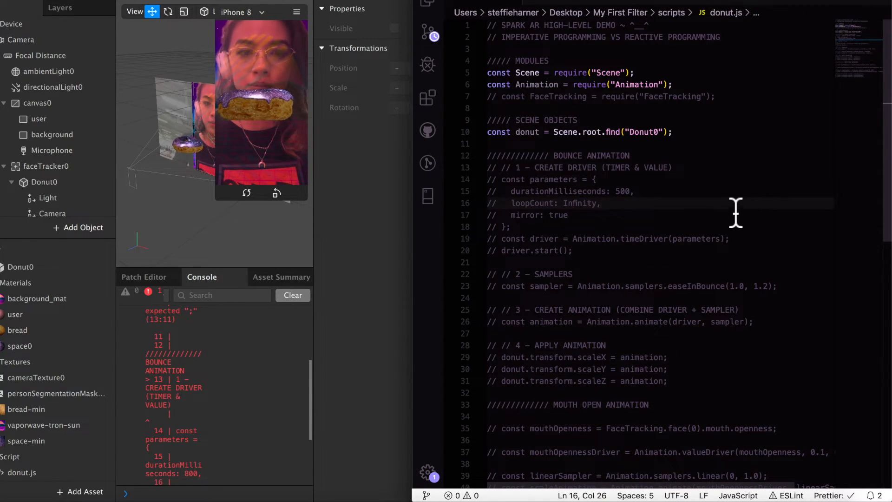
Step: Comment out the bounce block, uncomment the mouth-open animation and edit the linear sampler's range
triple_click(597, 95)
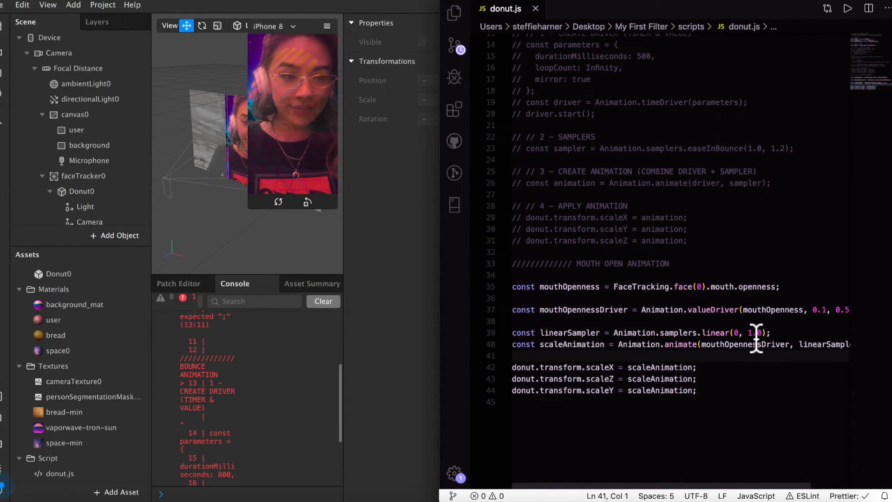
click(751, 333)
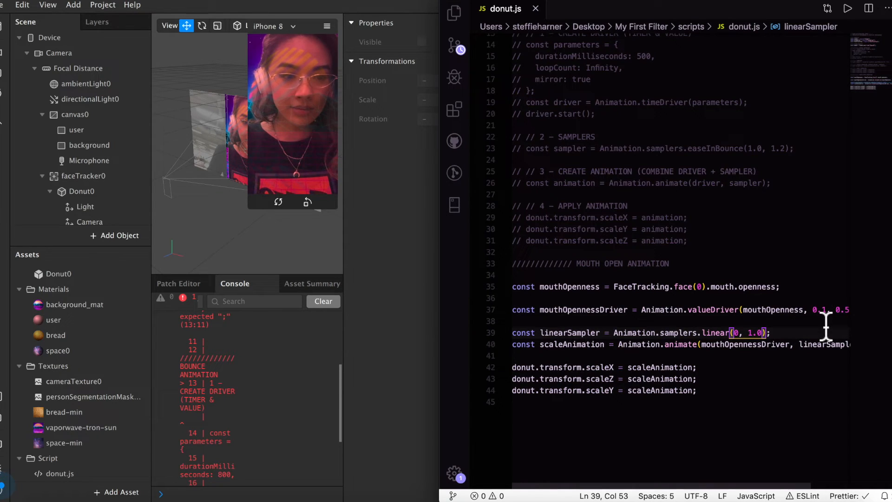